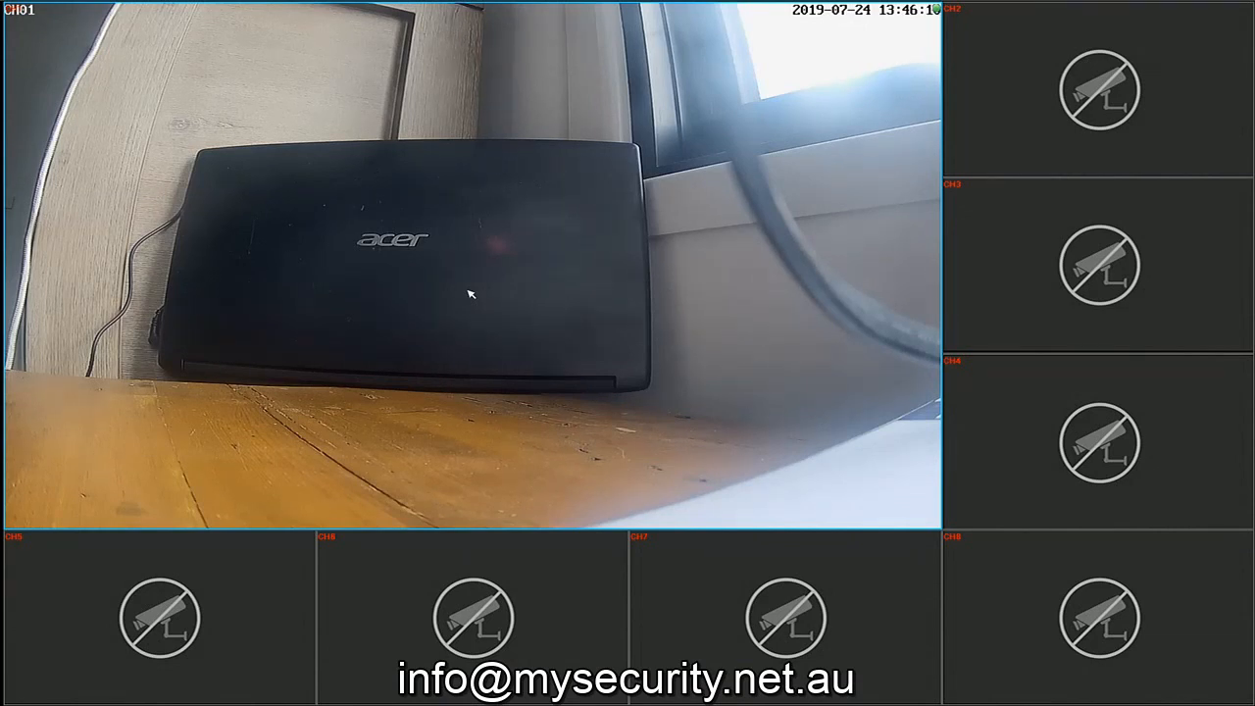
mouse_move(923, 122)
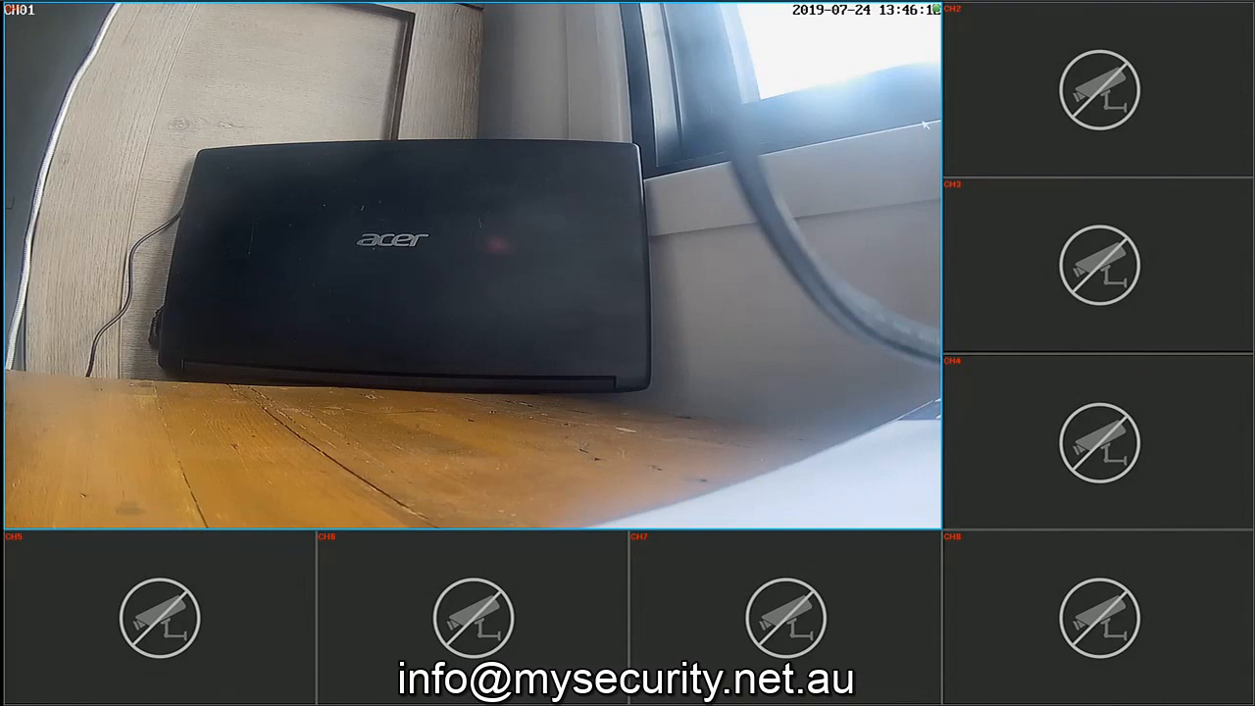
mouse_move(949, 102)
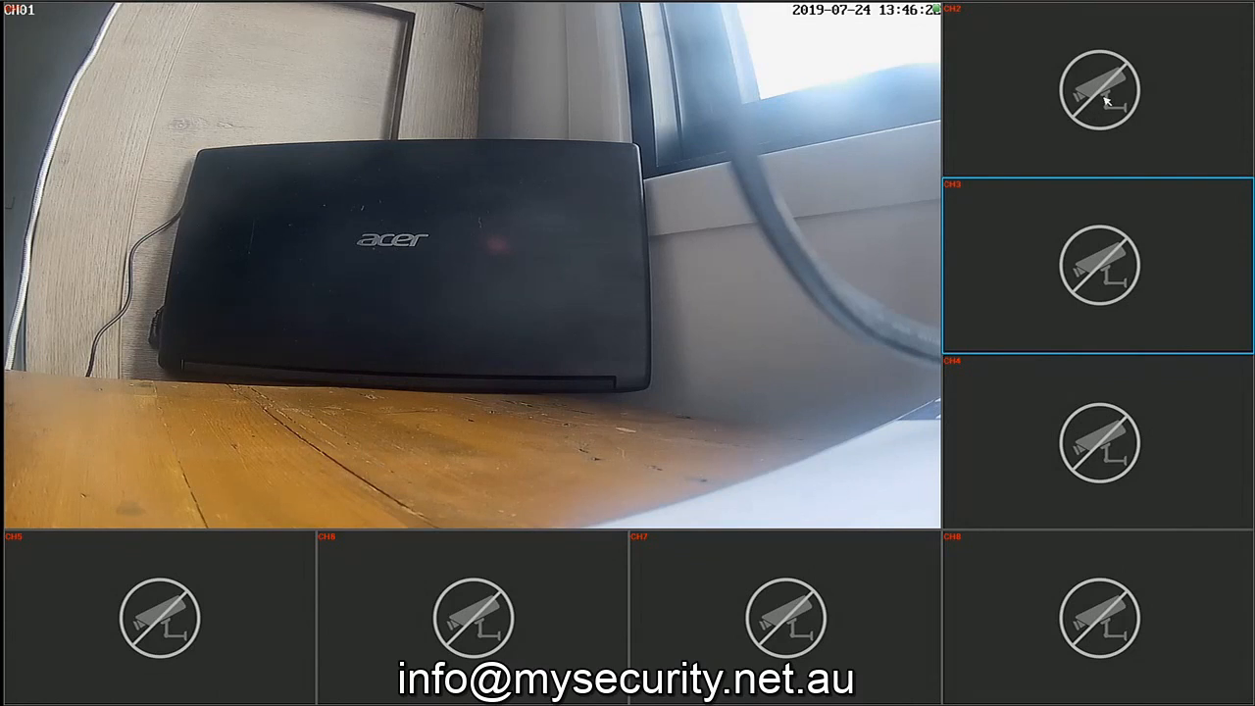
mouse_move(1105, 143)
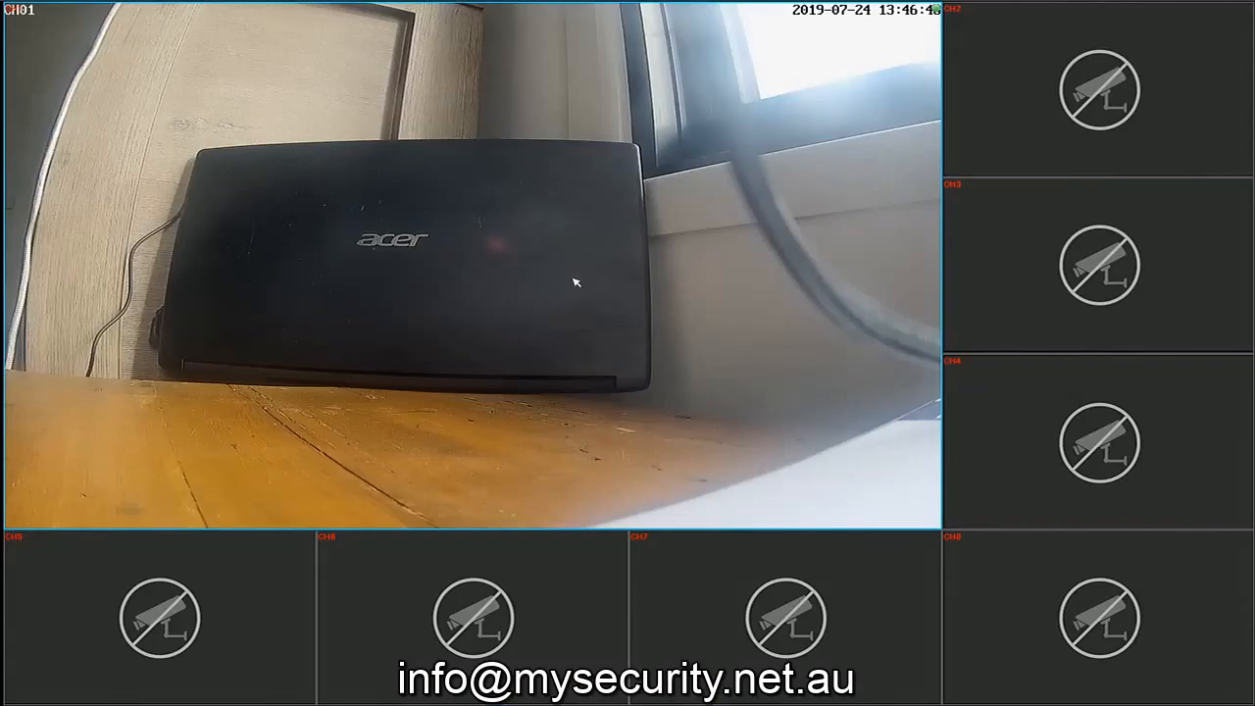
Exit full-screen live view via the right-click context menu
right_click(577, 283)
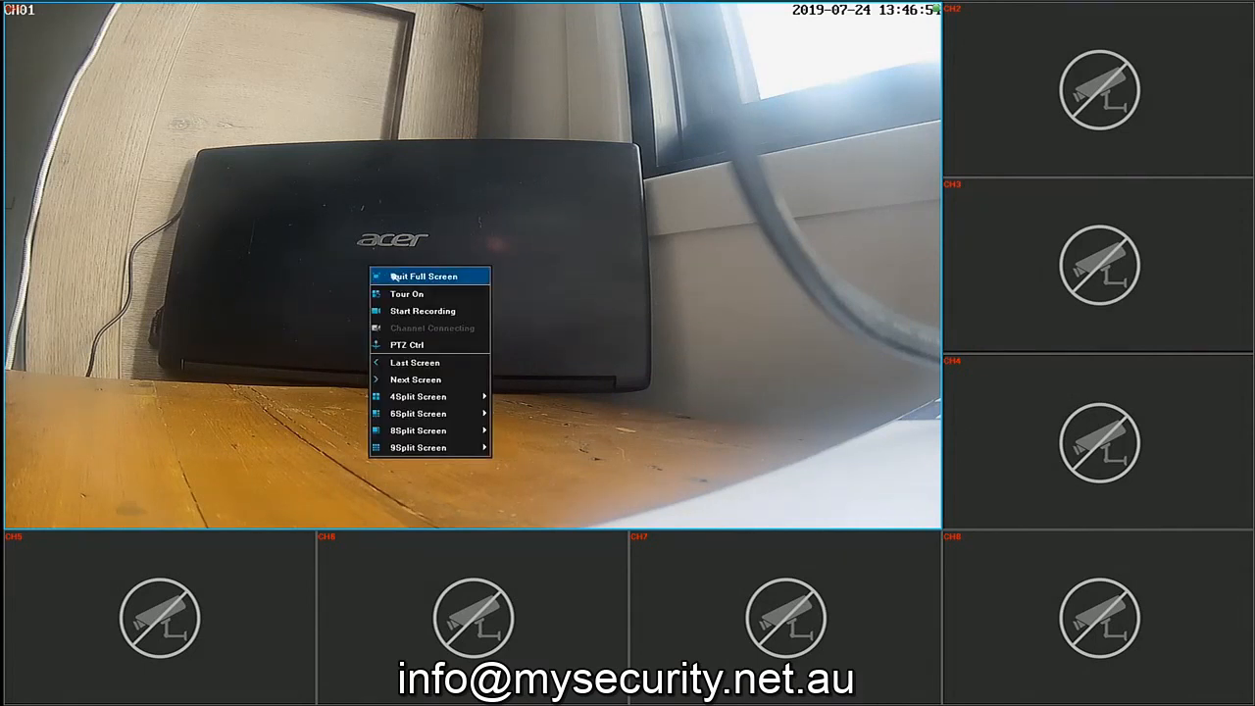
left_click(421, 276)
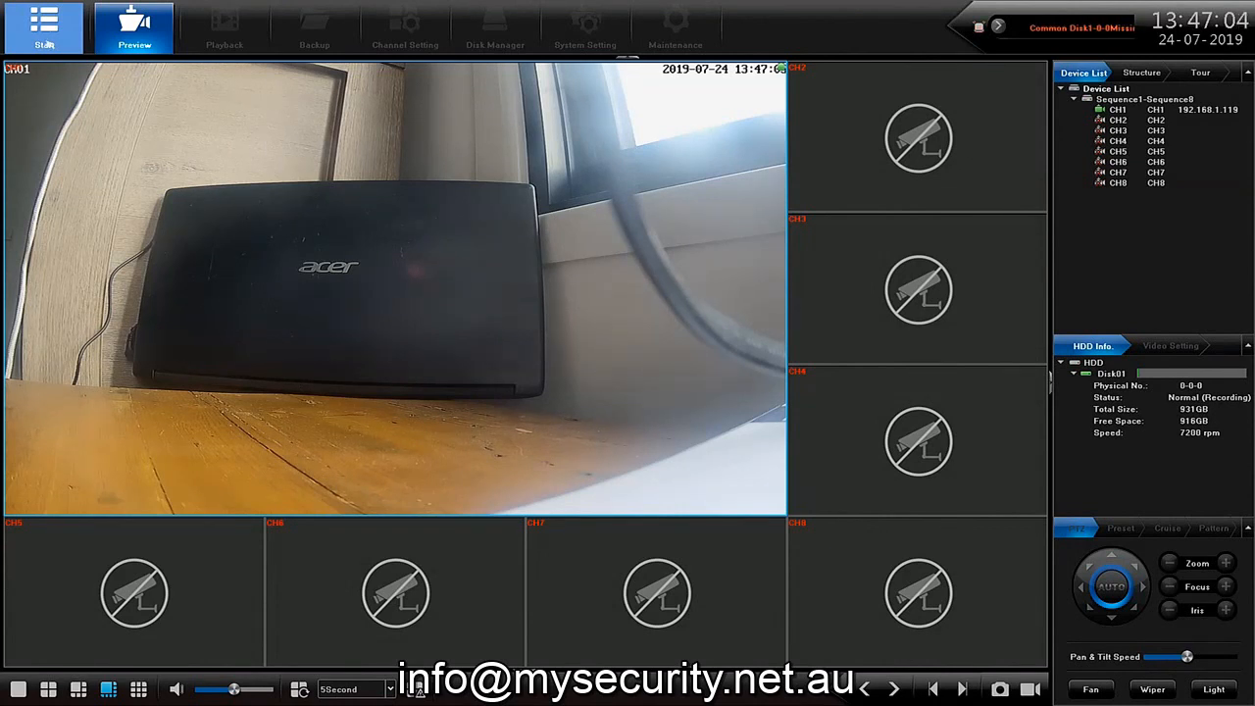
Open Start > Login and bring up the on-screen keyboard for the admin password
left_click(43, 28)
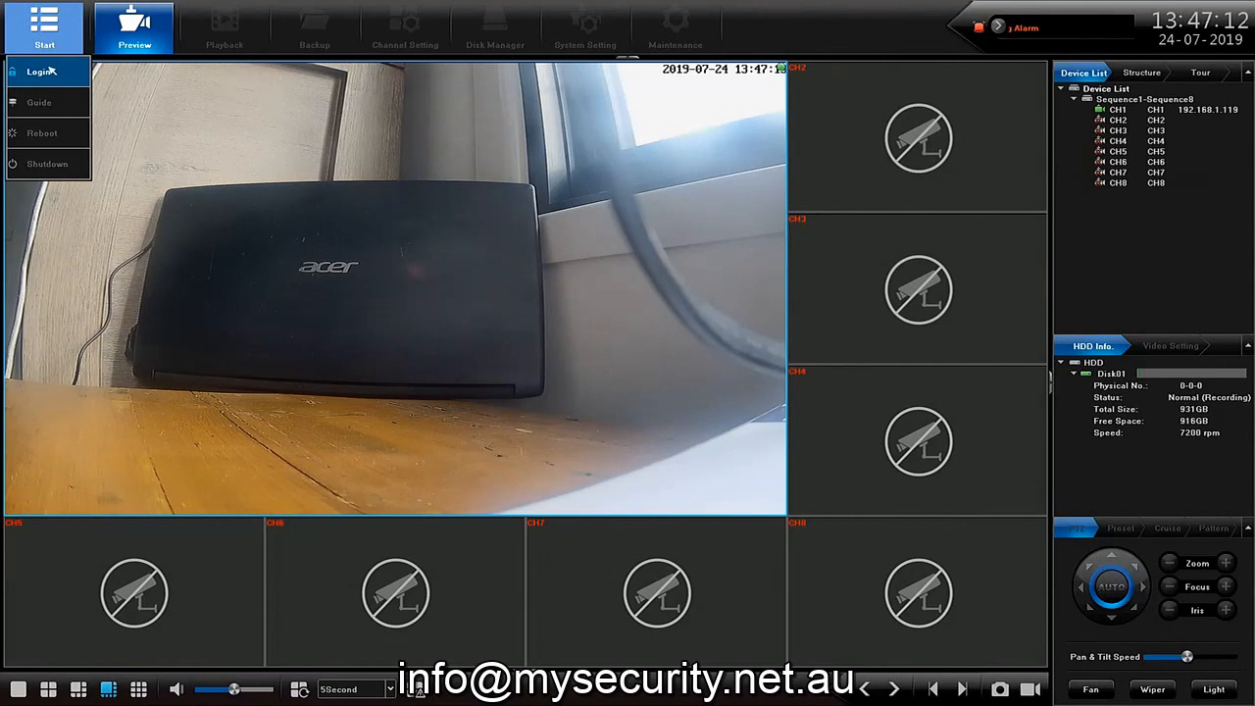
left_click(40, 71)
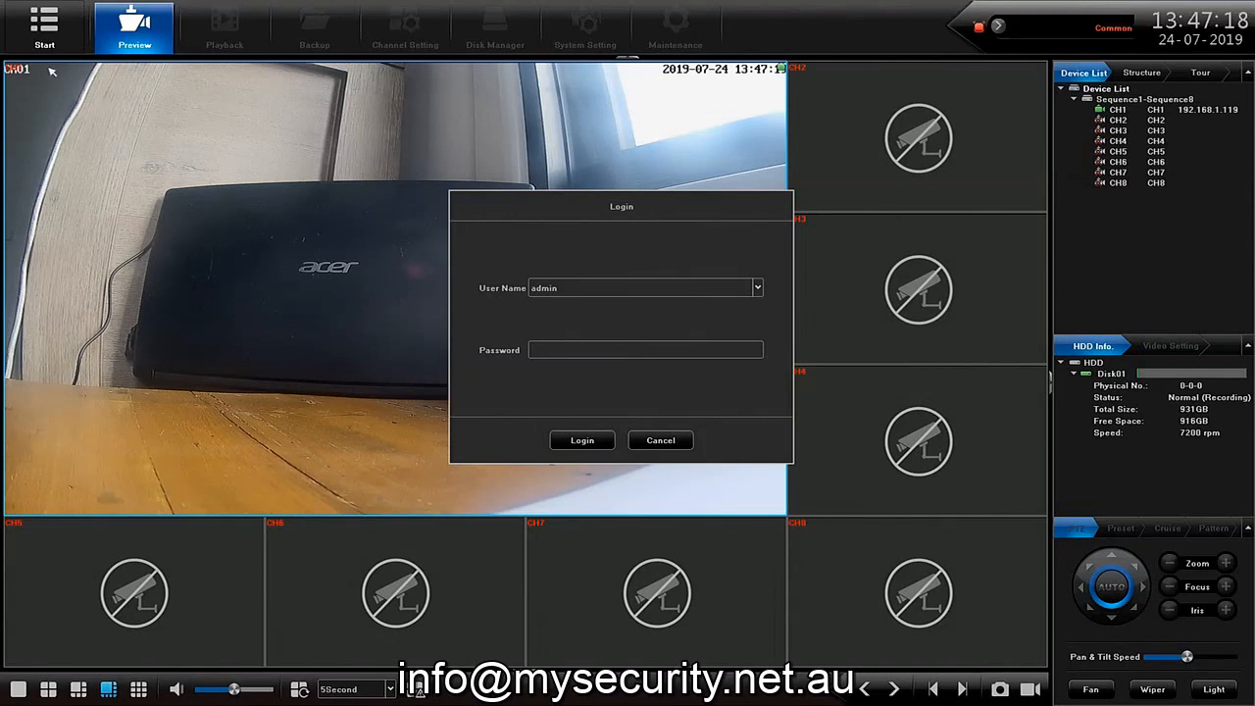
mouse_move(397, 172)
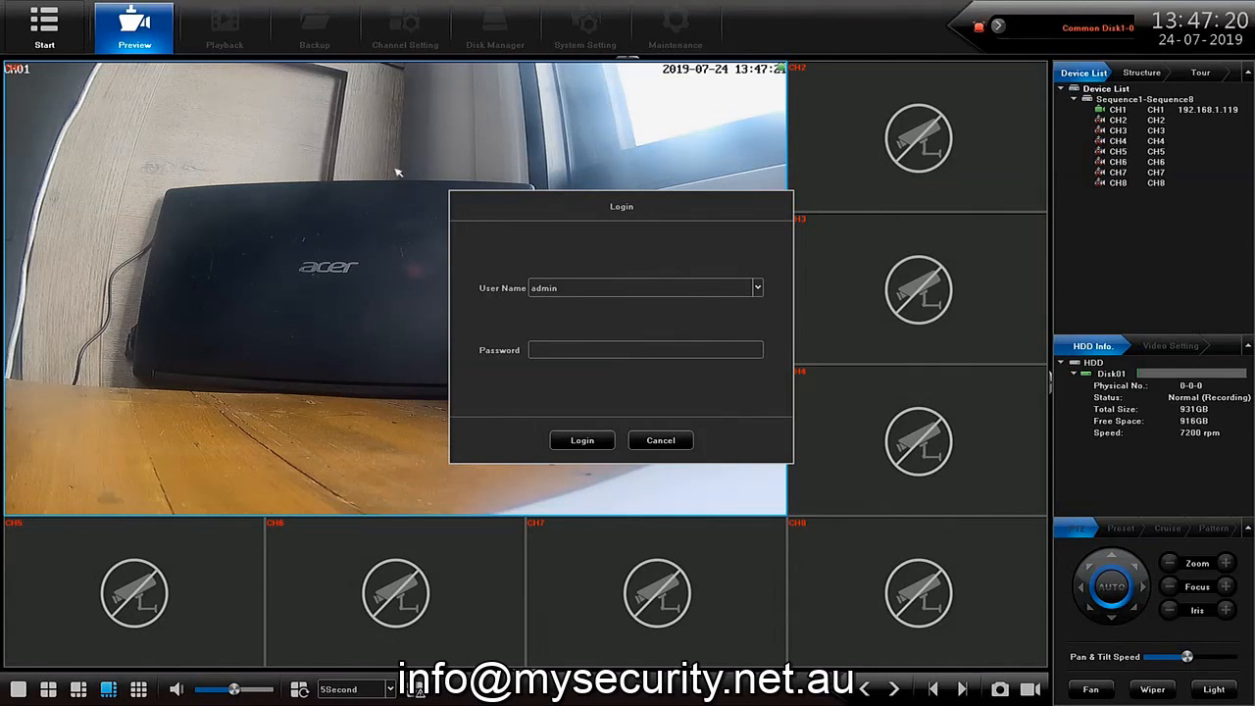
mouse_move(630, 330)
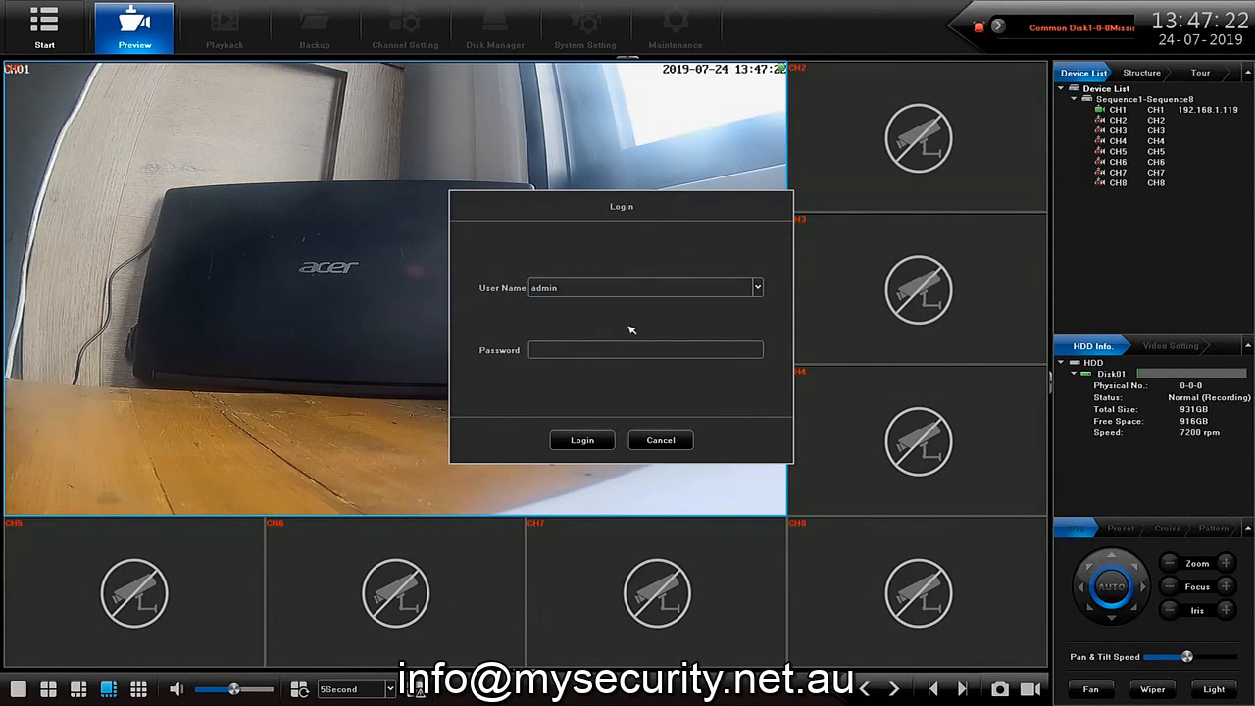
left_click(645, 349)
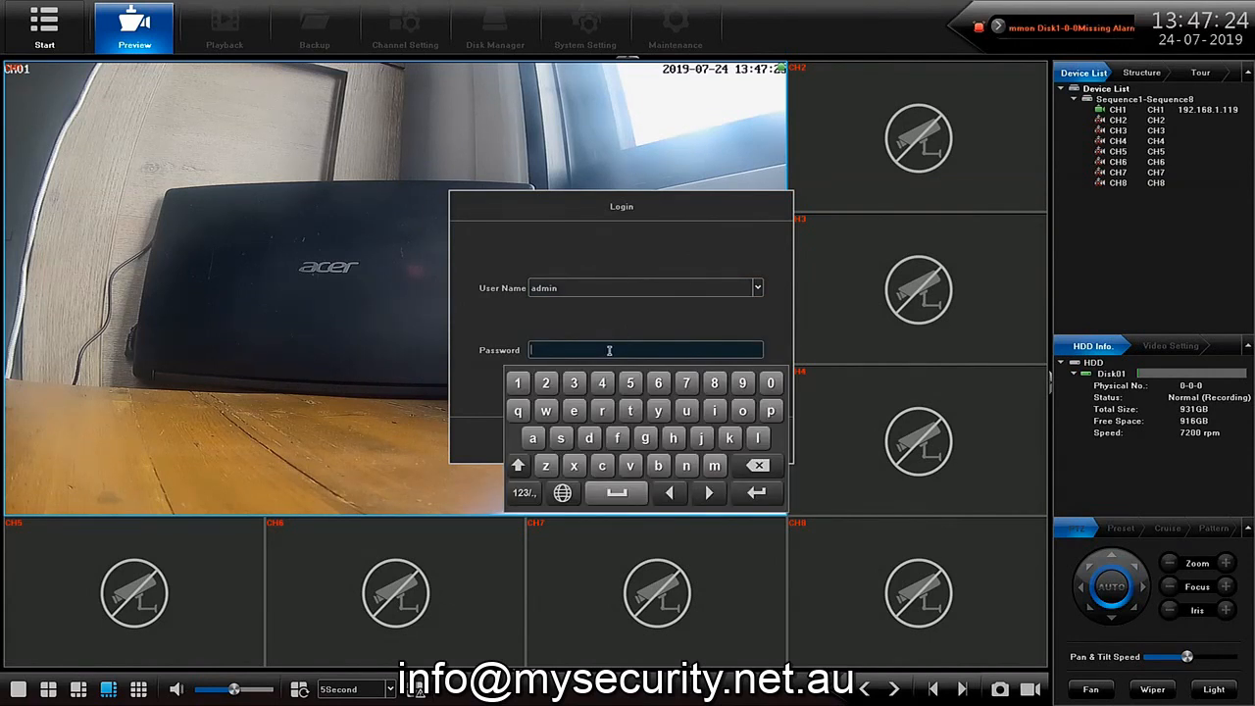
Enter the admin password characters on the on-screen keyboard
left_click(713, 383)
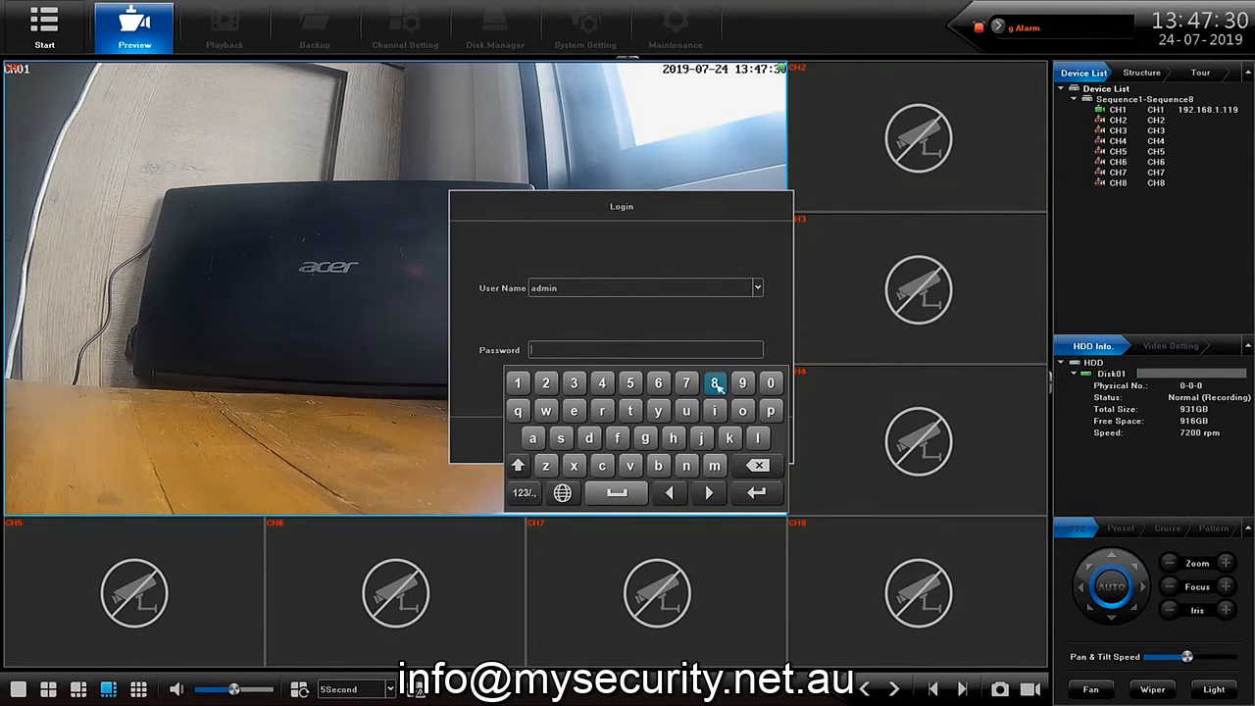
left_click(714, 382)
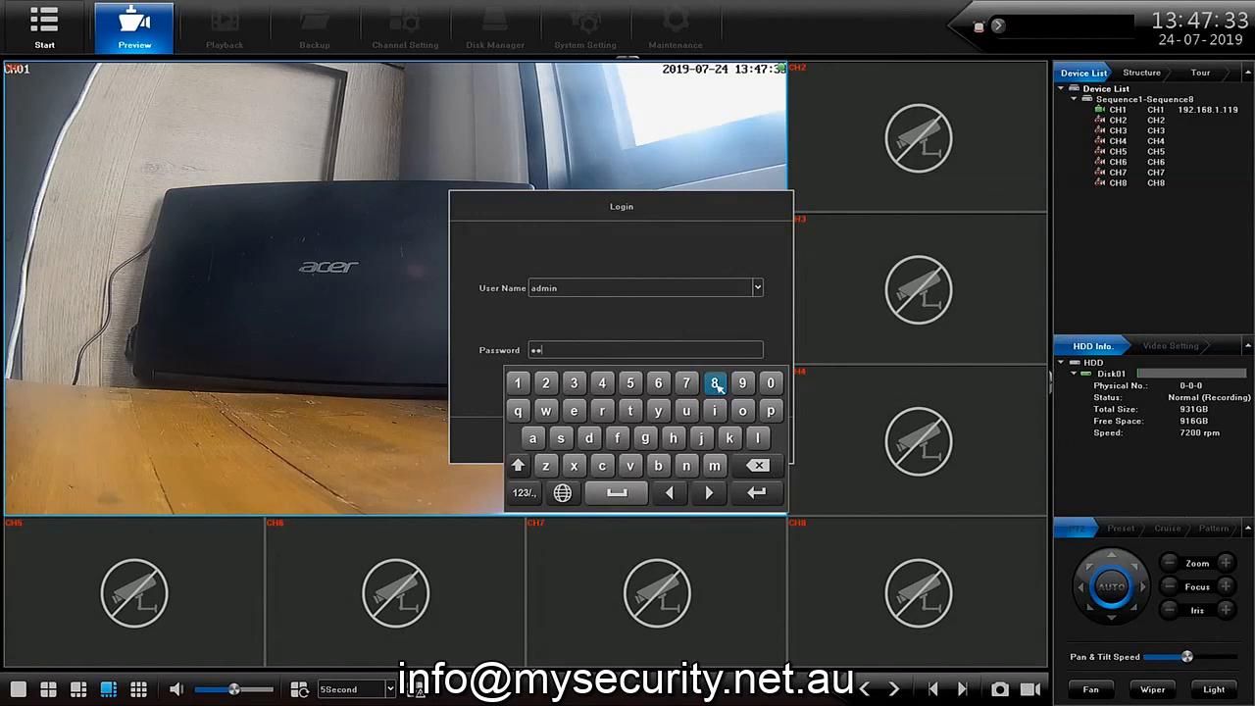
left_click(714, 382)
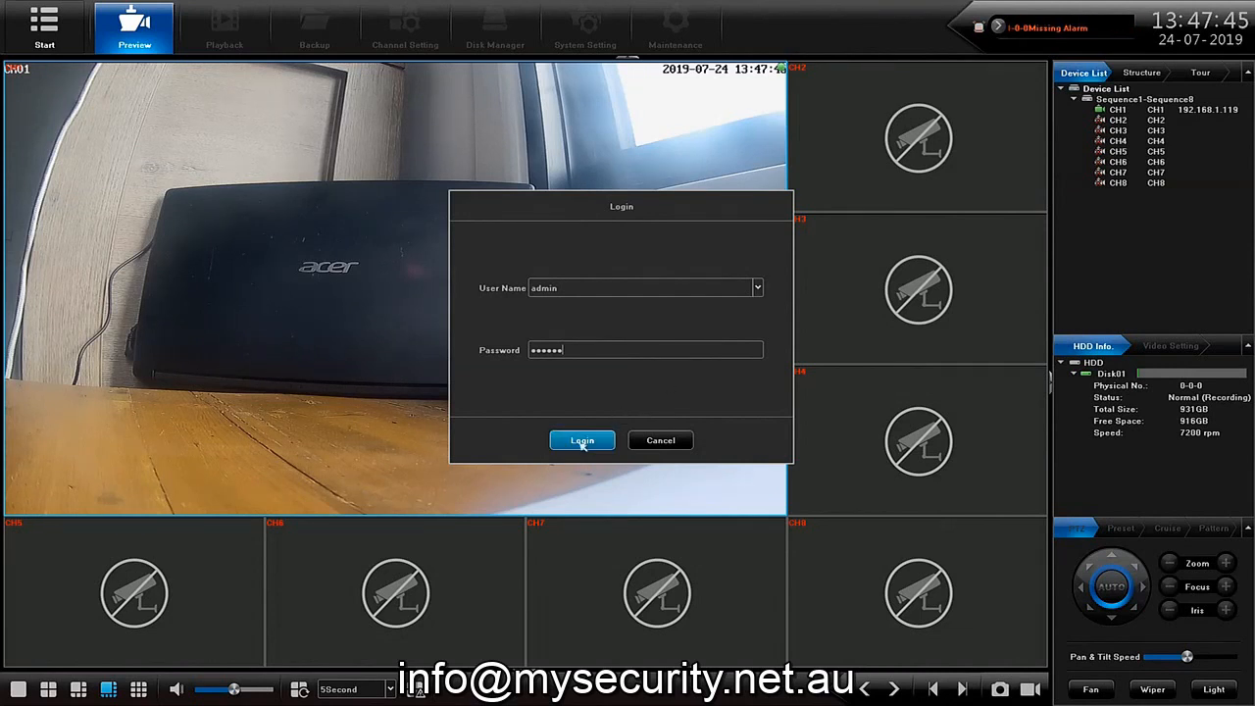
Submit the admin login, unlocking Playback, Backup and the settings toolbar items
left_click(581, 439)
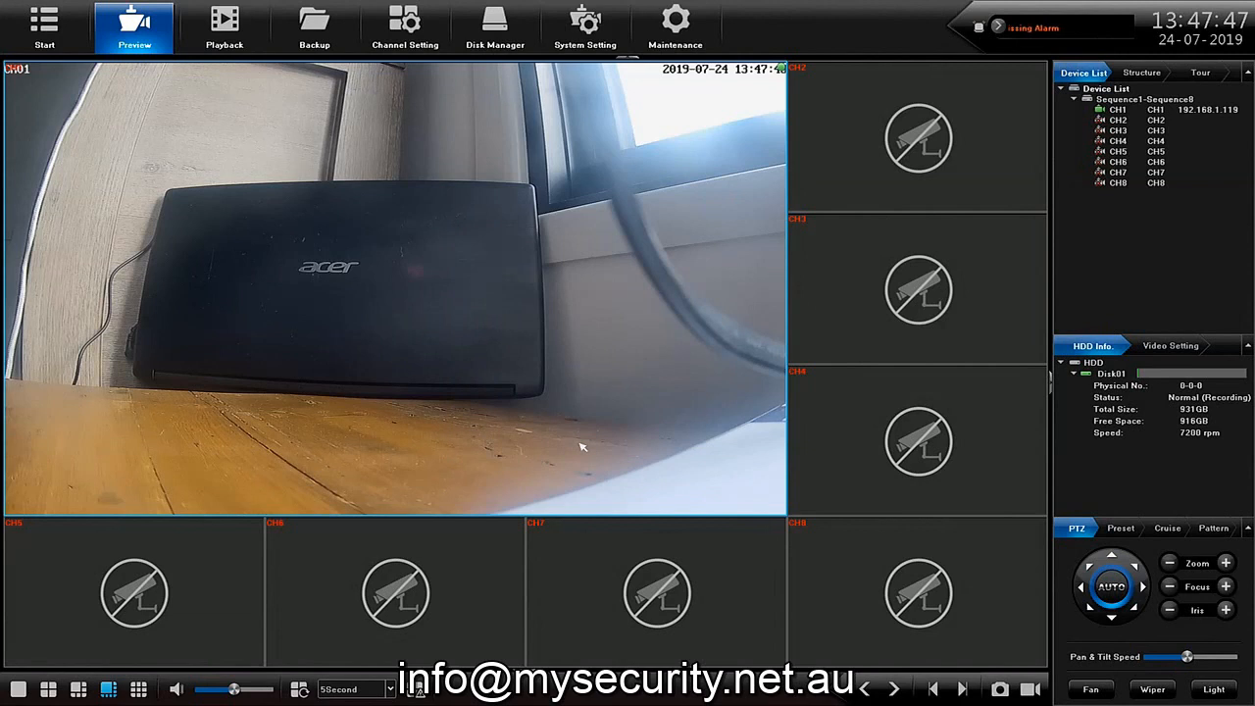
left_click(223, 27)
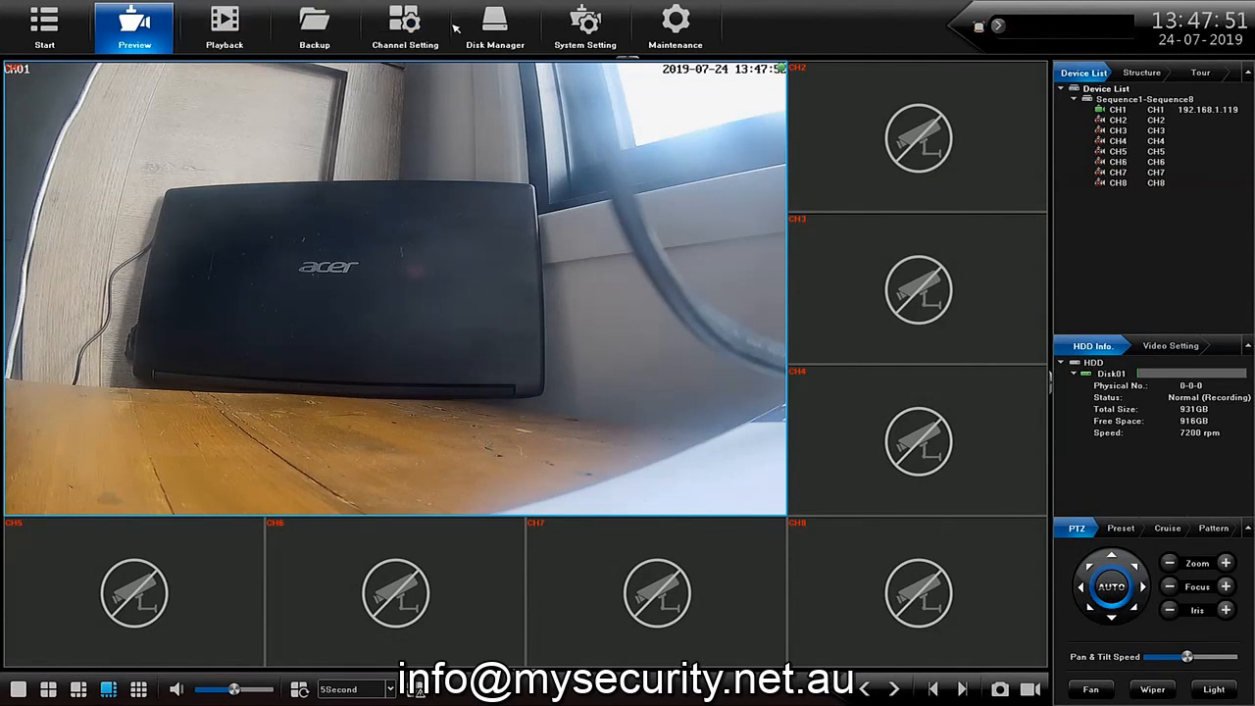
left_click(224, 28)
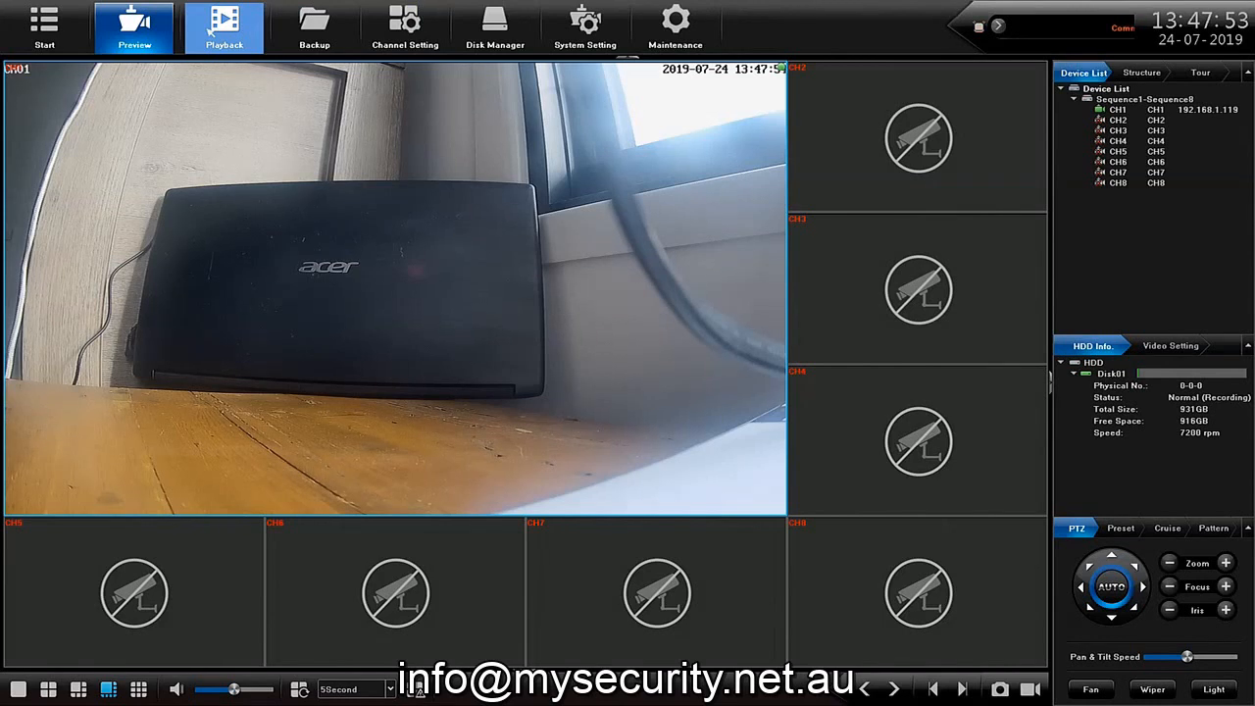